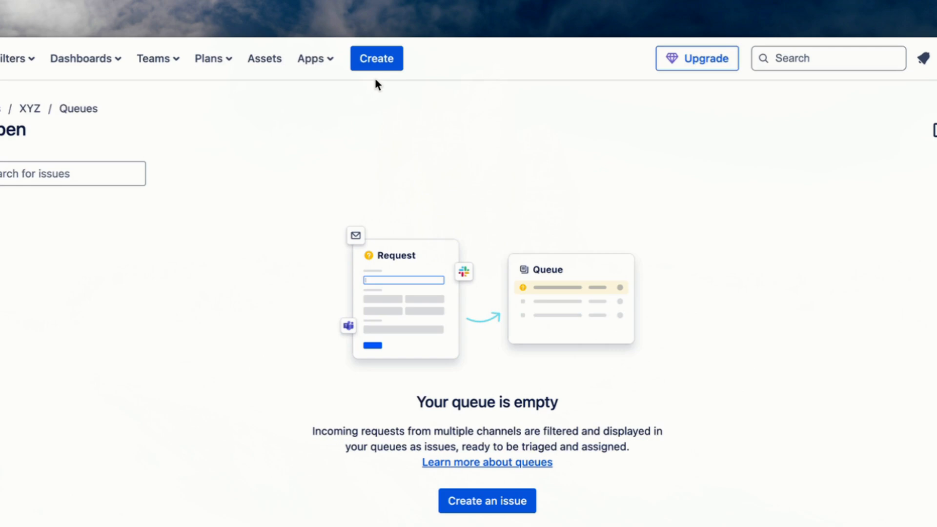
# Start a new issue from the top navigation Create button.
pyautogui.click(376, 57)
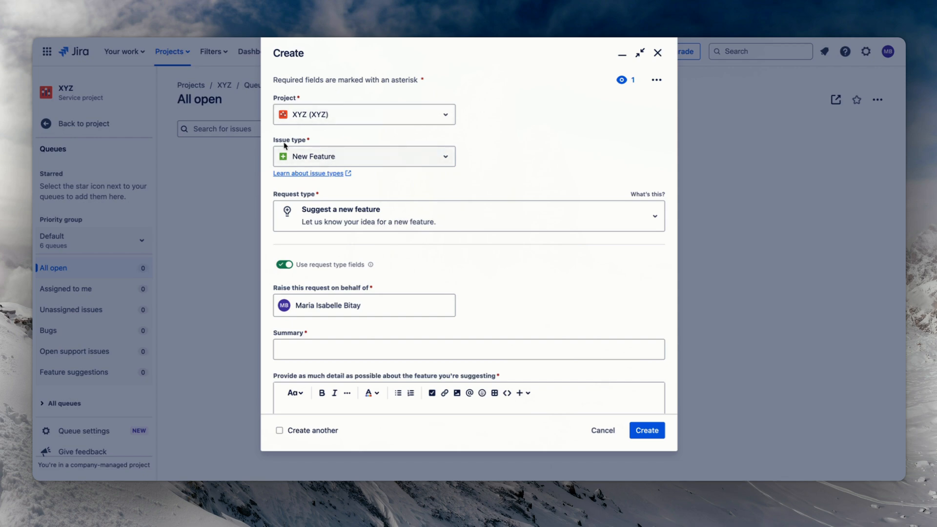
# Keep project XYZ and change the issue type from New Feature to Bug.
pyautogui.click(364, 114)
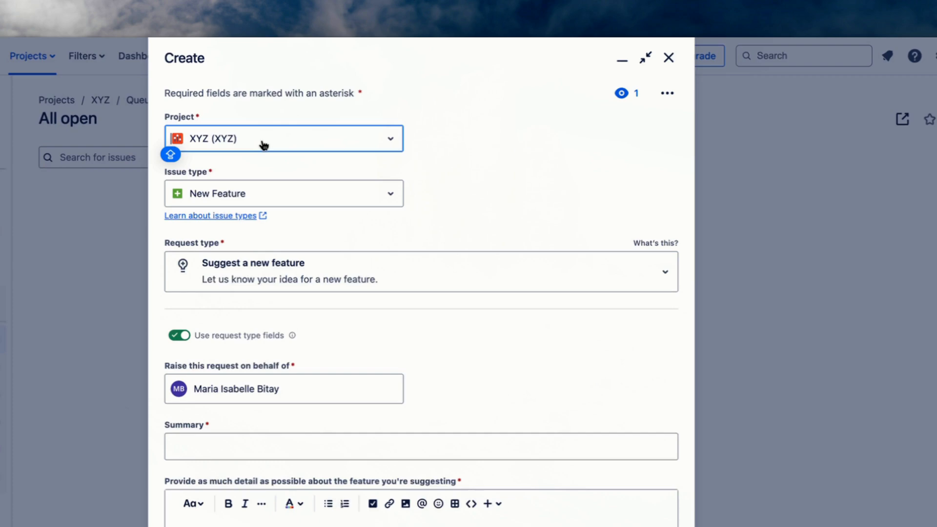
pyautogui.click(283, 138)
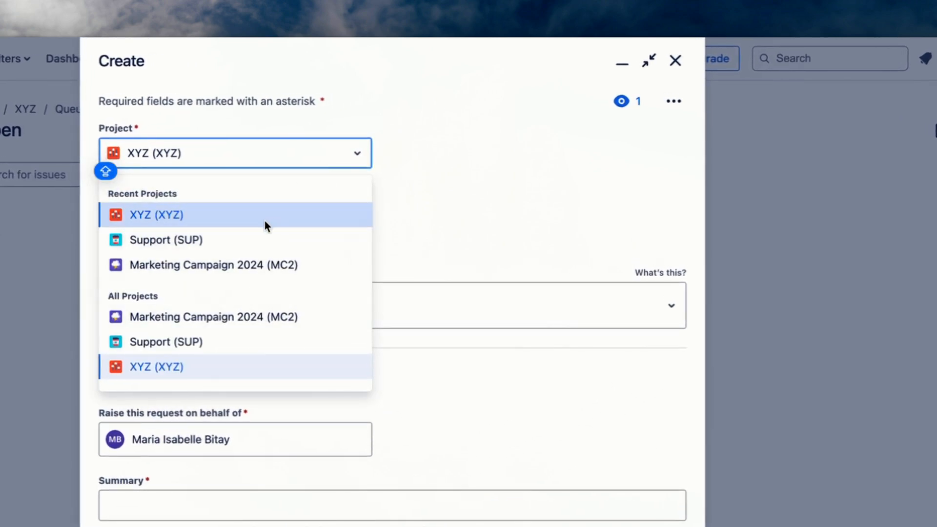
pyautogui.click(156, 215)
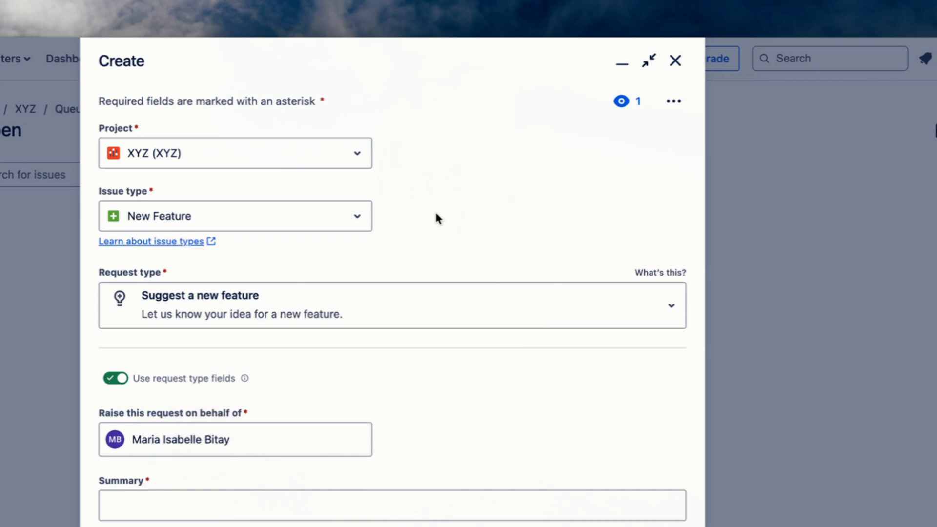
pyautogui.click(235, 216)
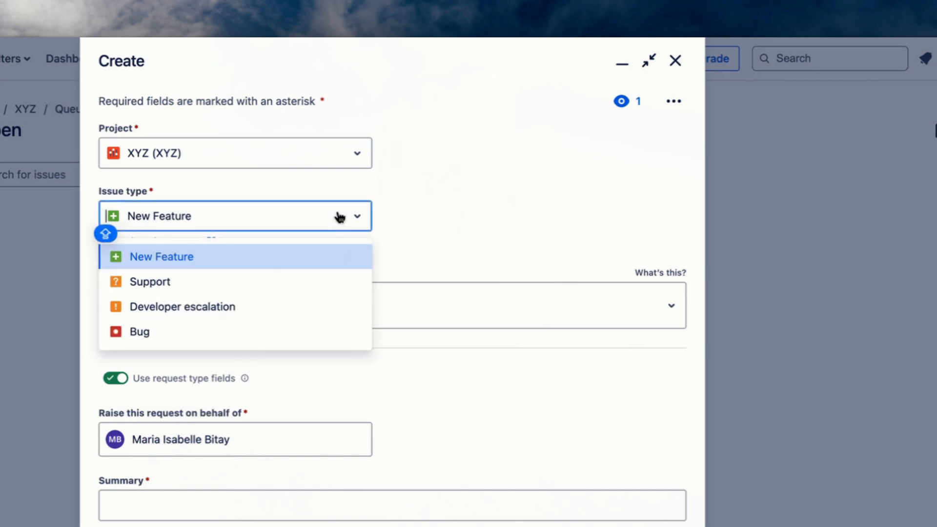
pyautogui.moveTo(323, 233)
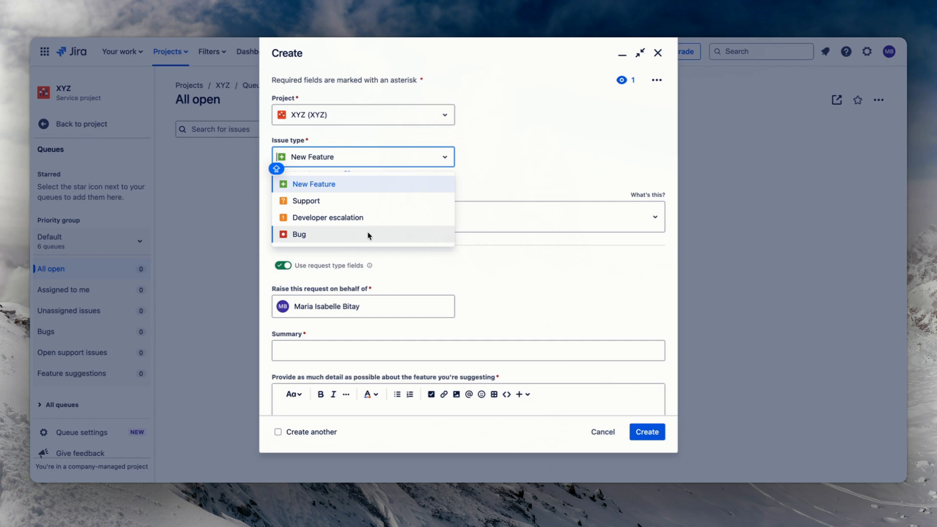
pyautogui.click(299, 233)
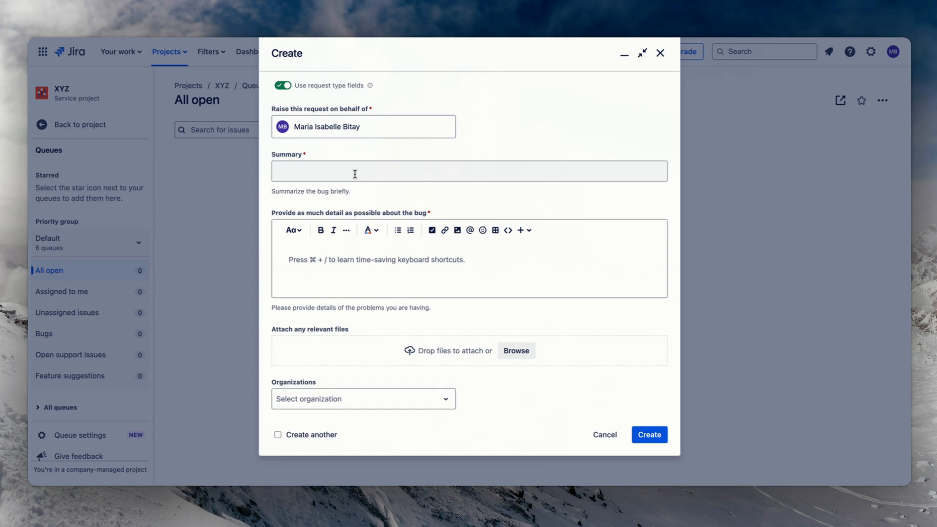
# Enter the summary 'LOG IN BUTTON NOT WORKING' and a description starting 'WRITE ALL THE'.
pyautogui.click(469, 170)
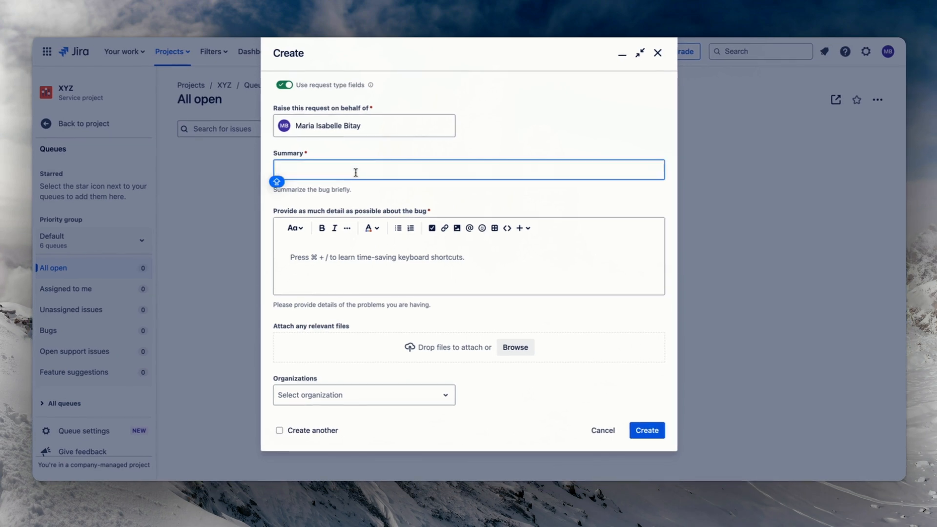
pyautogui.write('LOG IN BUTTON NOT WO')
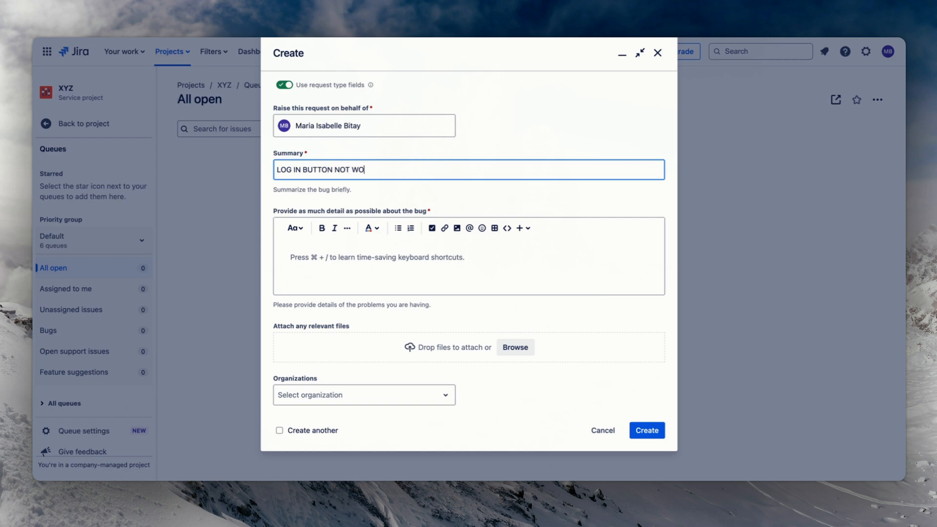
pyautogui.write('RKING')
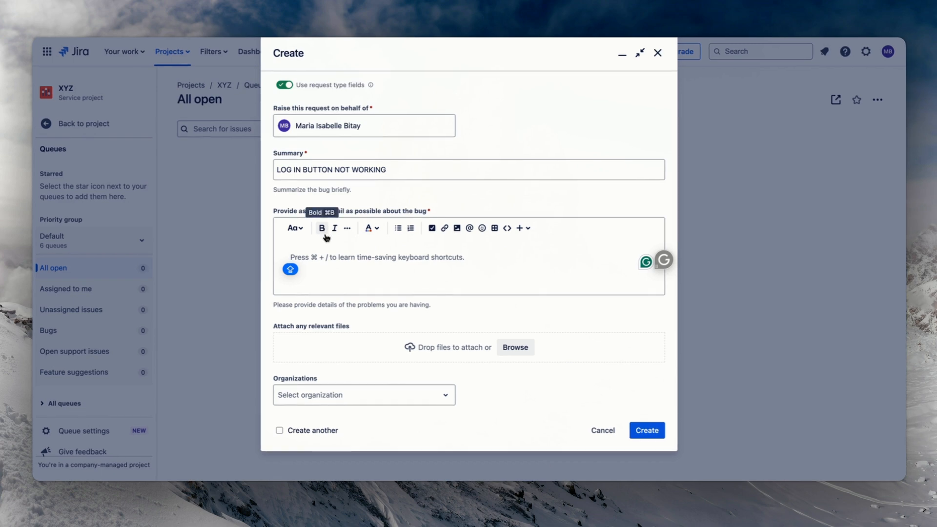
pyautogui.write('WRITE ALL THE NECESSARY DETAILS.')
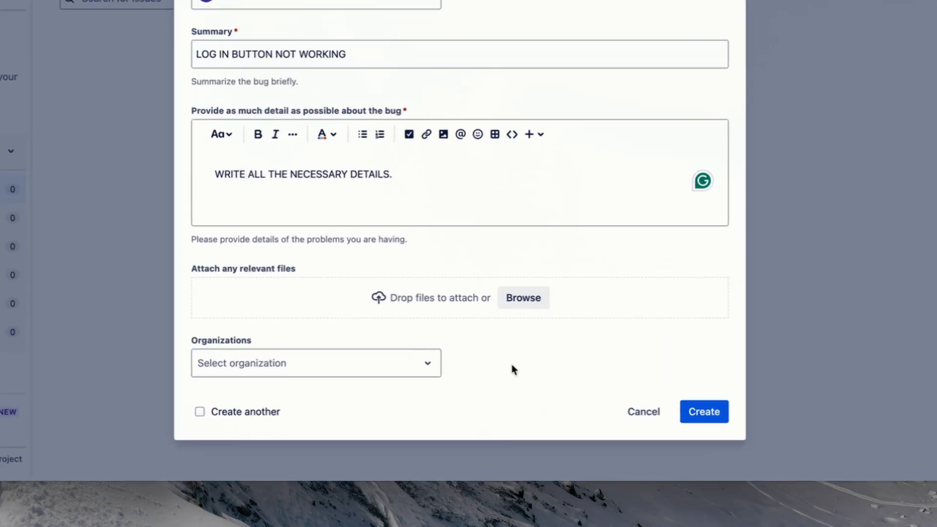
# Create the bug ticket and view the new request XYZ-1.
pyautogui.scroll(-3)
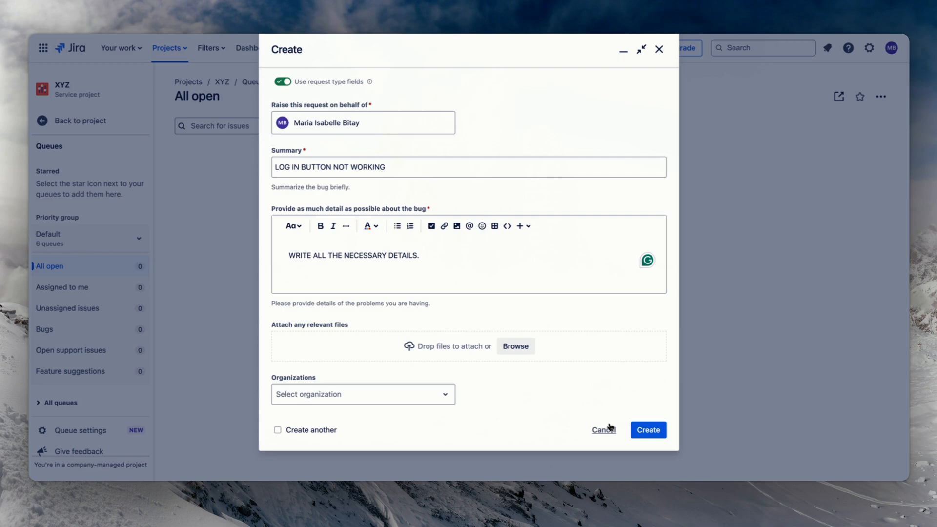
pyautogui.click(647, 430)
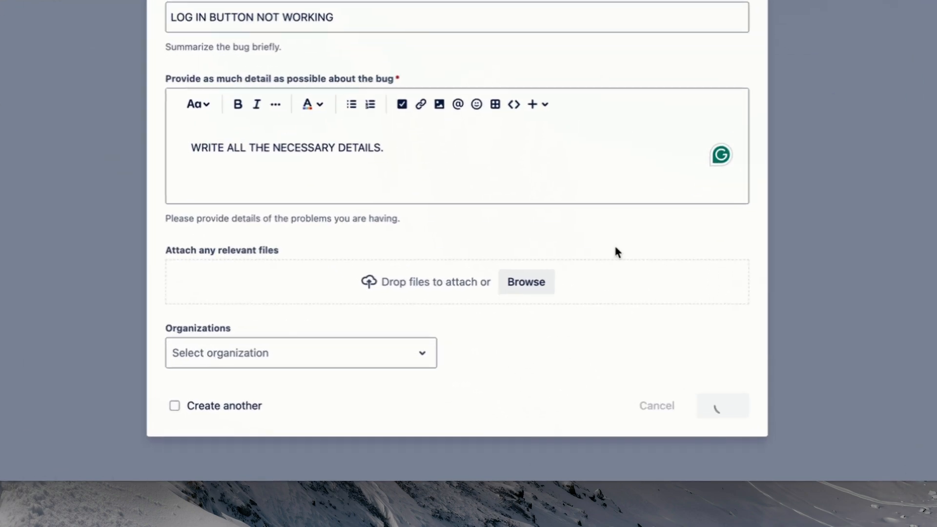
pyautogui.click(722, 407)
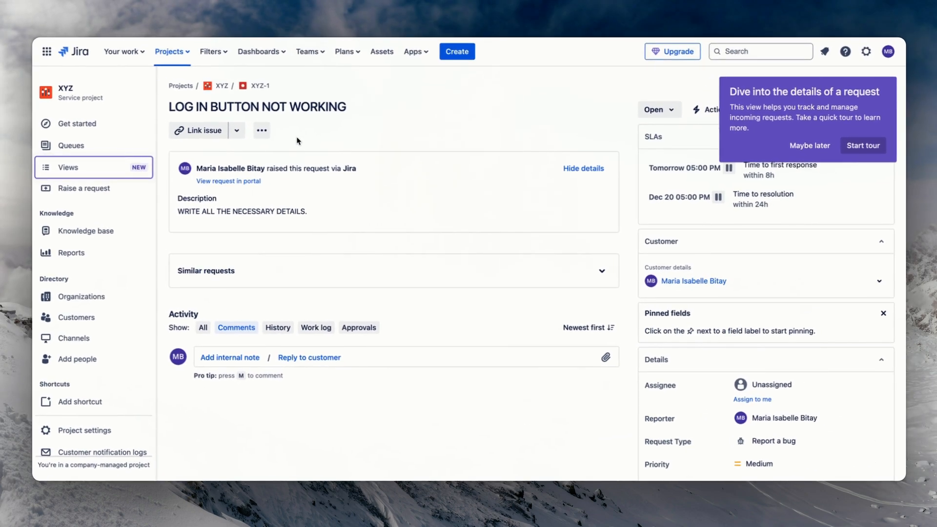